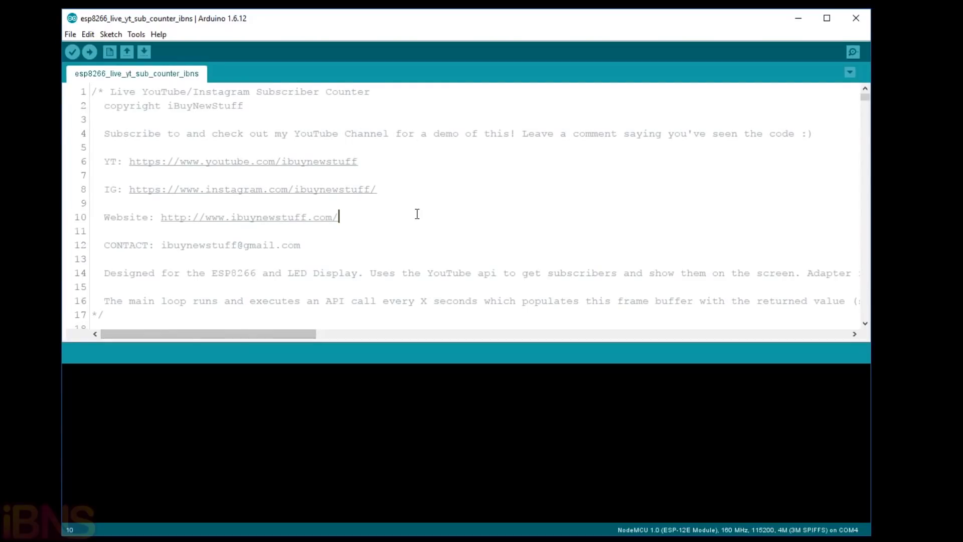
Inspect the sketch's WiFi password placeholder and Google API key instructions line
{"action": "scroll", "scroll_direction": "down", "scroll_amount": 3}
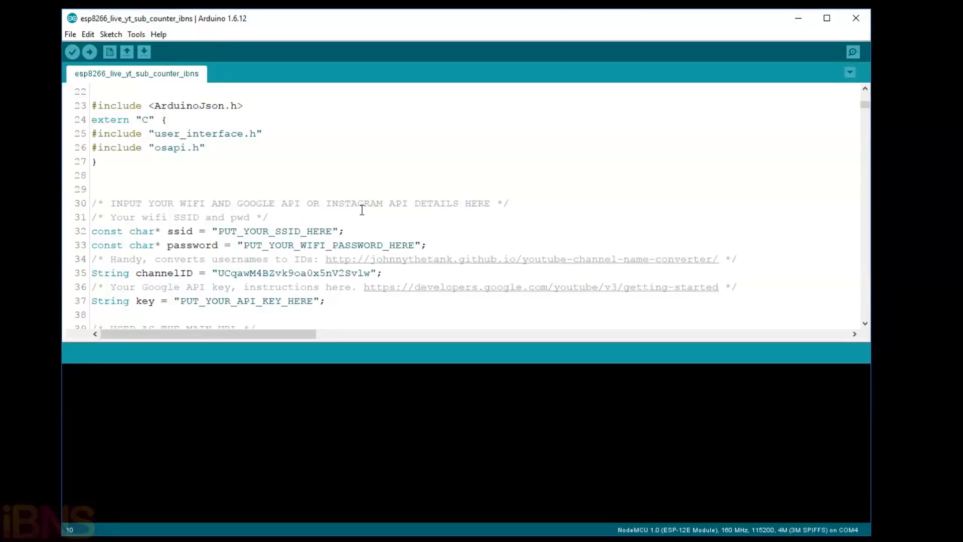
{"action": "scroll", "scroll_direction": "down", "scroll_amount": 3}
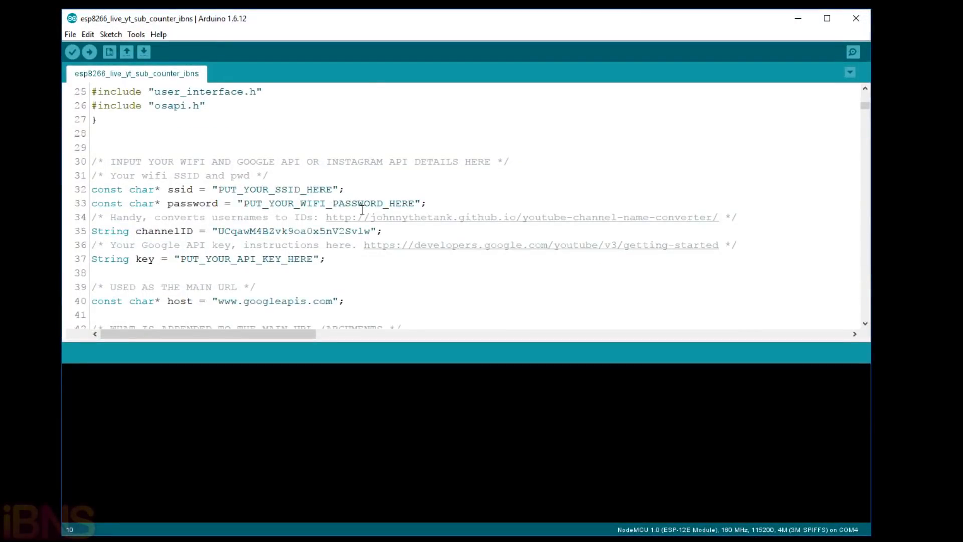
{"action": "double_click", "coordinate": [274, 189]}
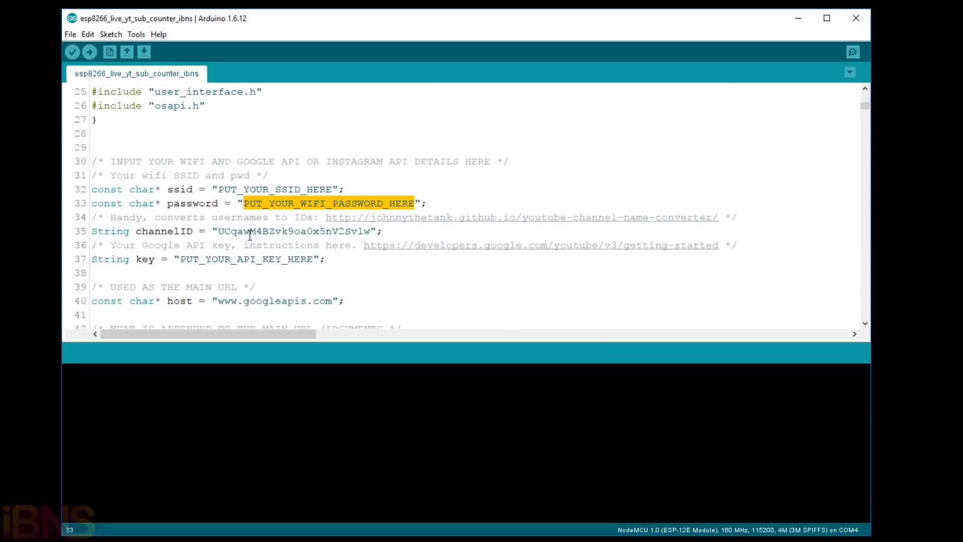
{"action": "left_click", "coordinate": [225, 258]}
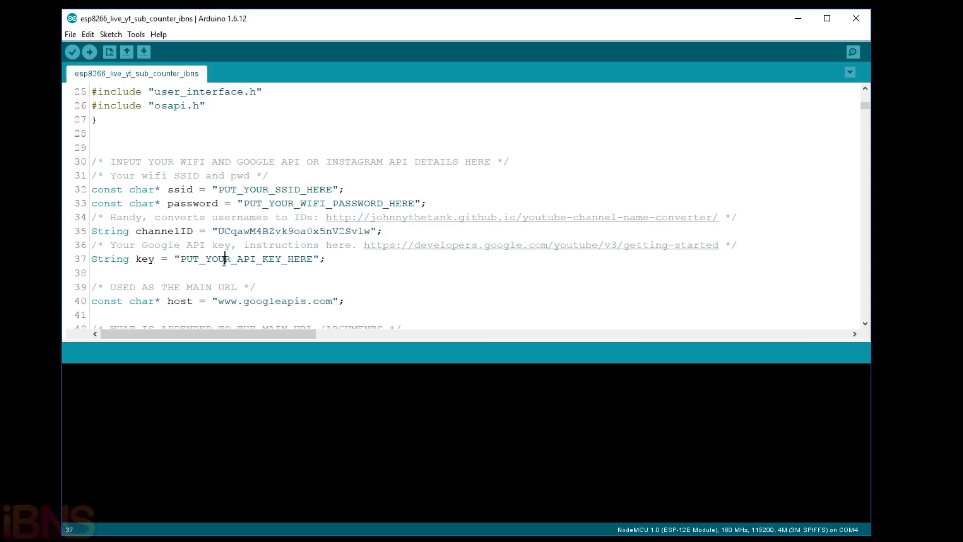
{"action": "double_click", "coordinate": [246, 259]}
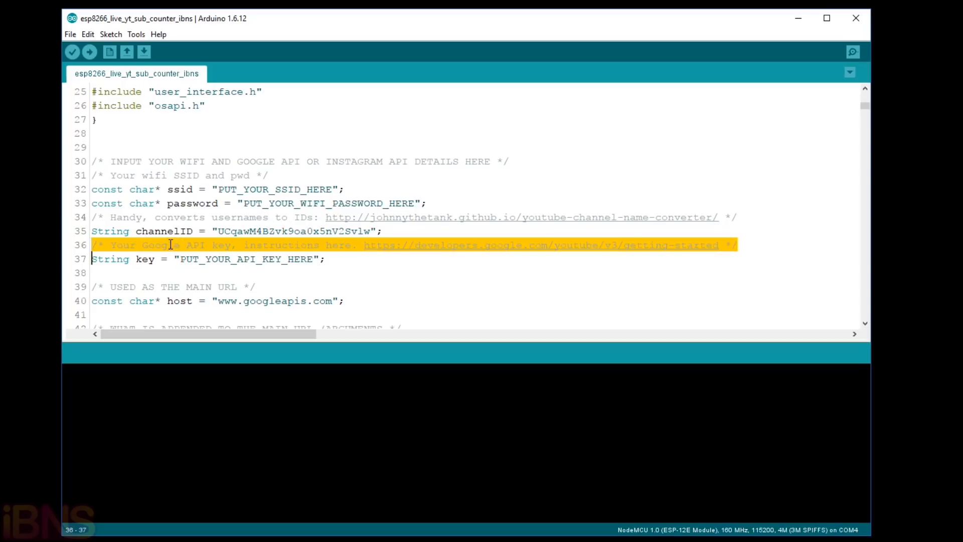
{"action": "left_click", "coordinate": [172, 245]}
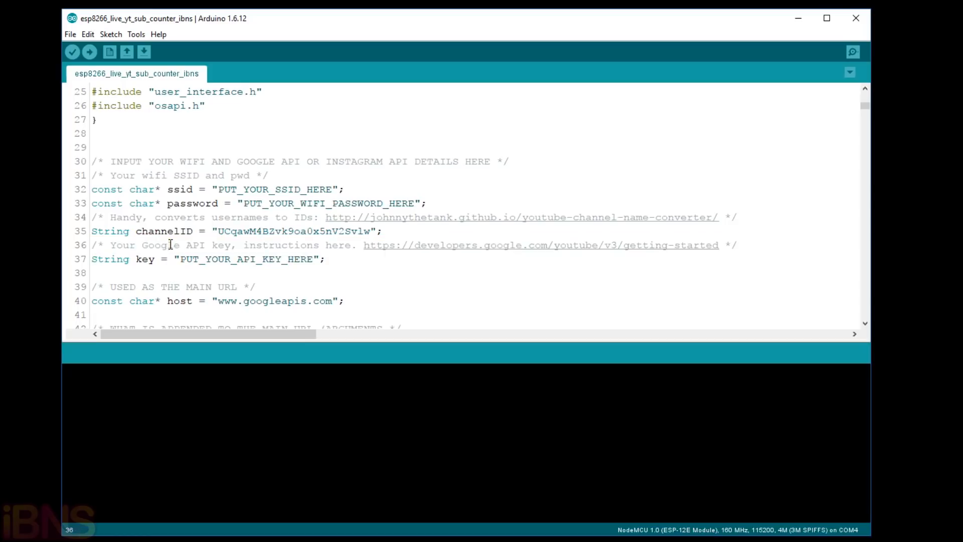
{"action": "left_click", "coordinate": [69, 33]}
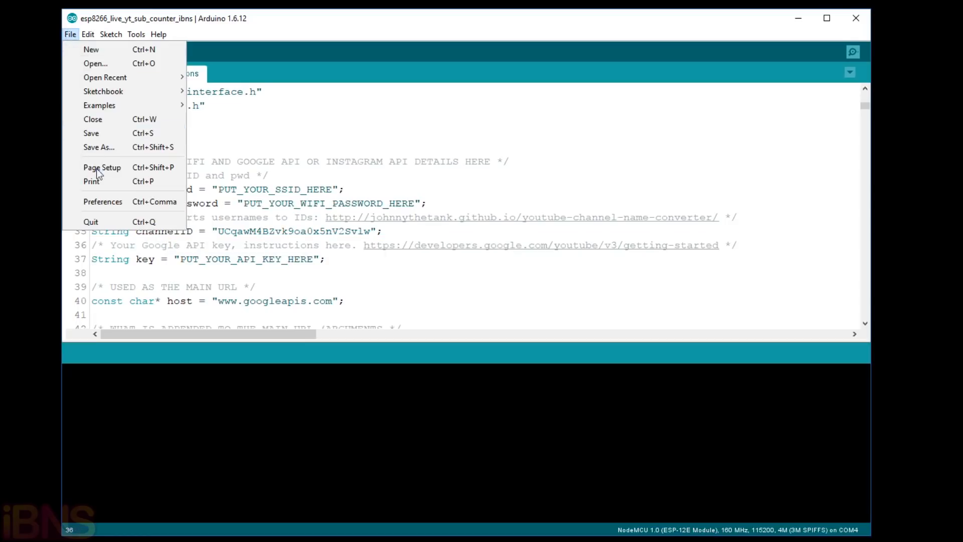
Check the ESP8266 and ArduinoJson Additional Boards Manager URLs, closing Preferences unchanged
{"action": "left_click", "coordinate": [102, 202]}
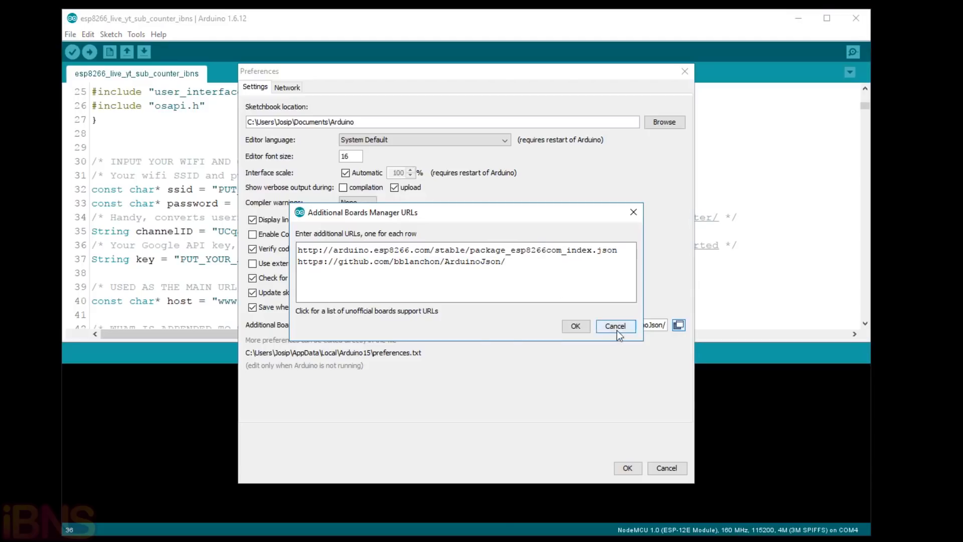
{"action": "left_click", "coordinate": [615, 326]}
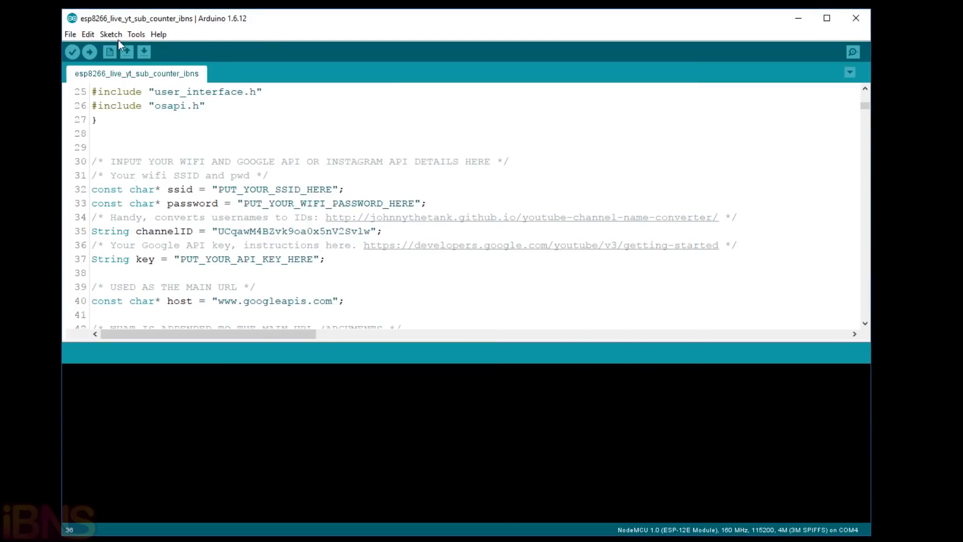
{"action": "left_click", "coordinate": [111, 34]}
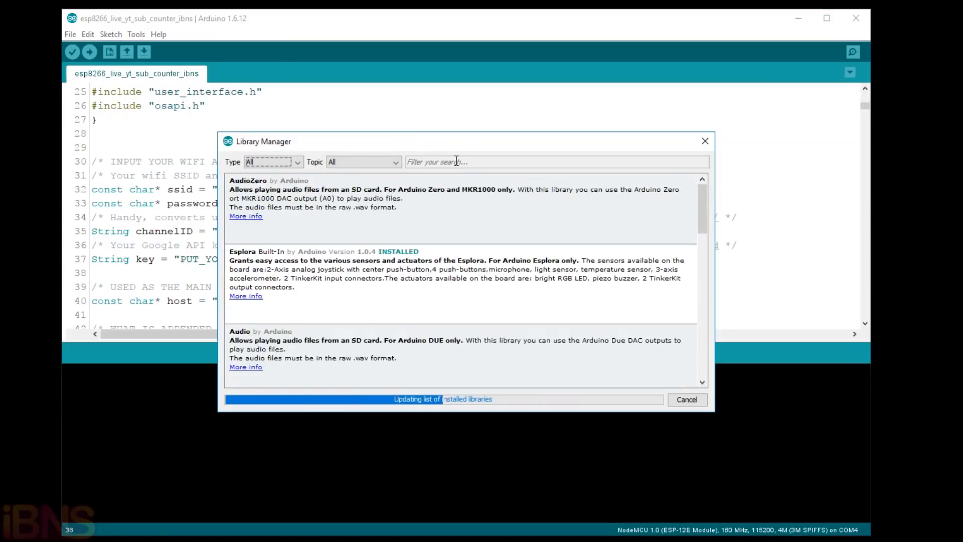
Search the library manager for 'json' to confirm ArduinoJson 5.11.2 is installed
{"action": "type", "text": "json"}
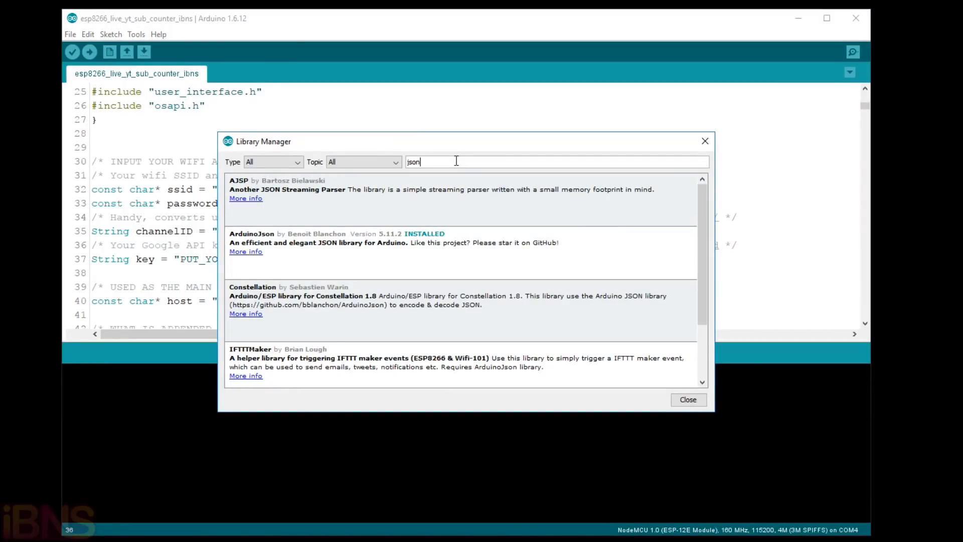
{"action": "mouse_move", "coordinate": [416, 245]}
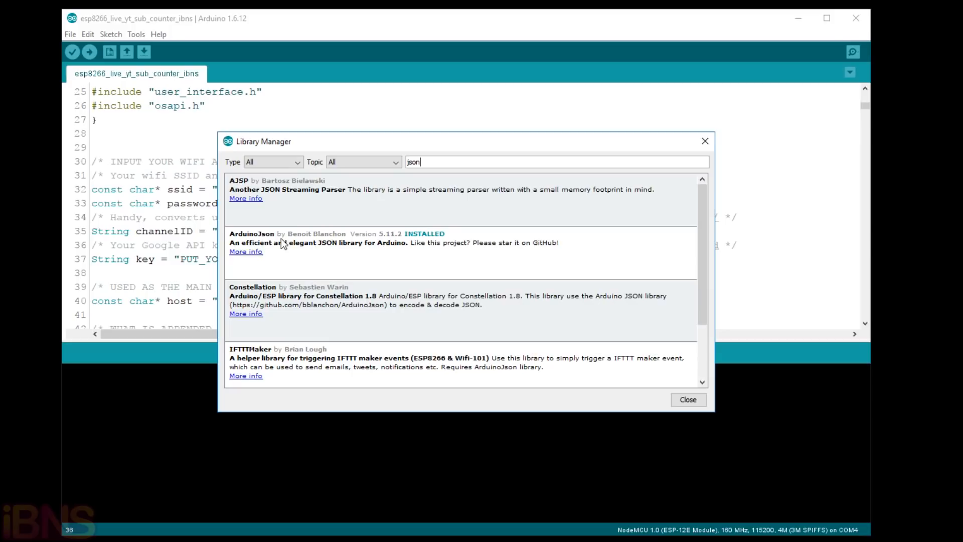
{"action": "mouse_move", "coordinate": [531, 266]}
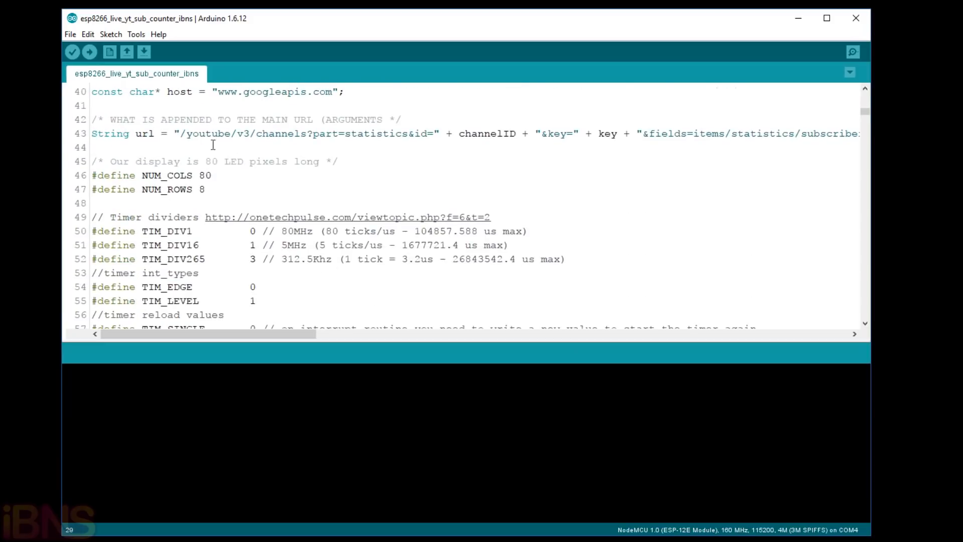
{"action": "left_click", "coordinate": [136, 34]}
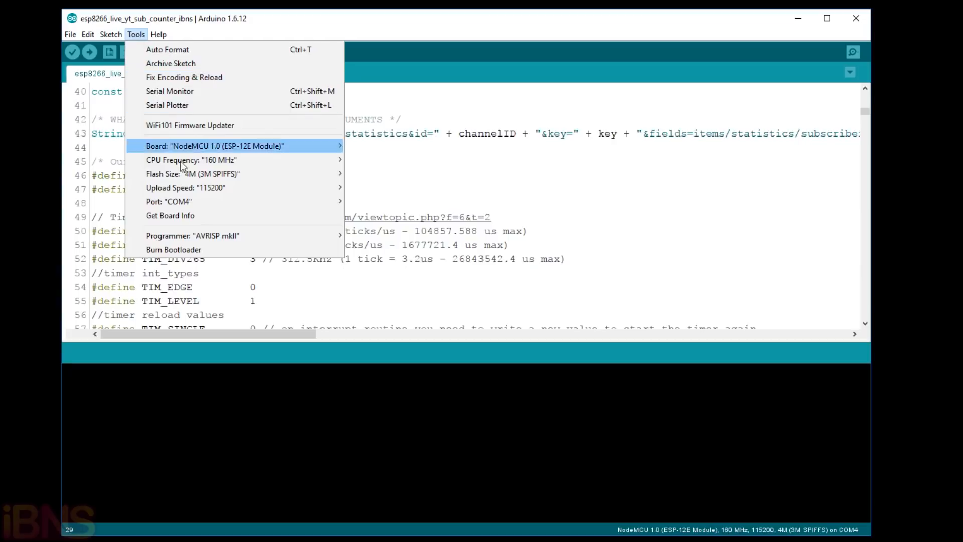
{"action": "mouse_move", "coordinate": [193, 173]}
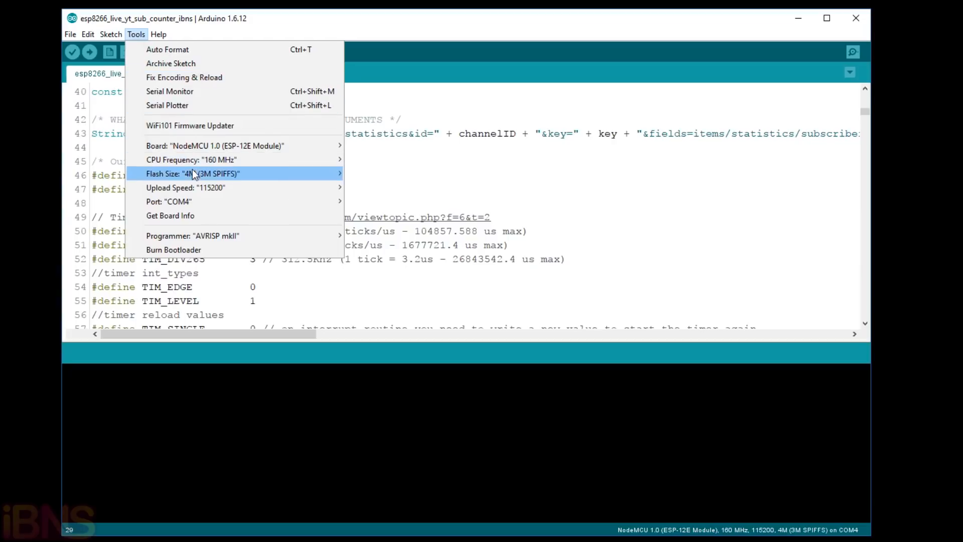
{"action": "mouse_move", "coordinate": [169, 202]}
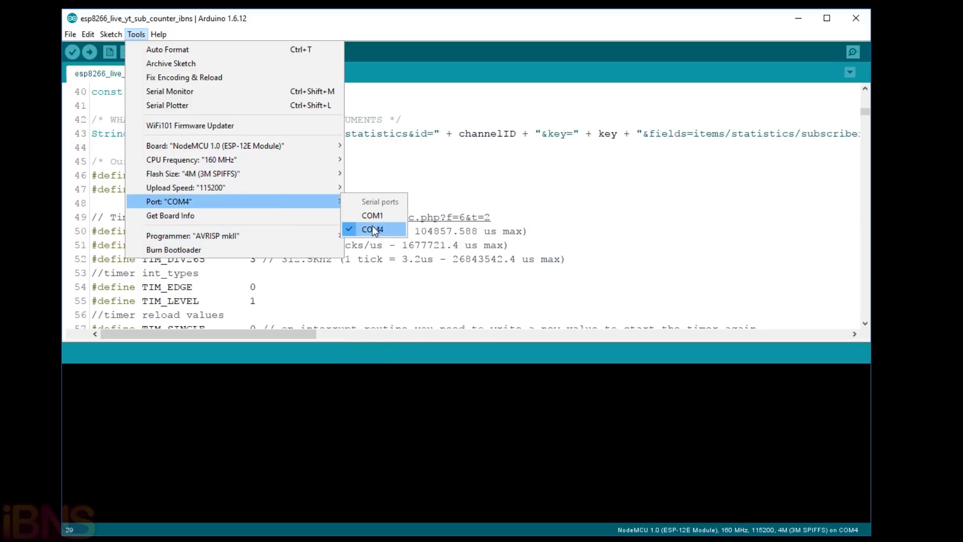
{"action": "mouse_move", "coordinate": [216, 145]}
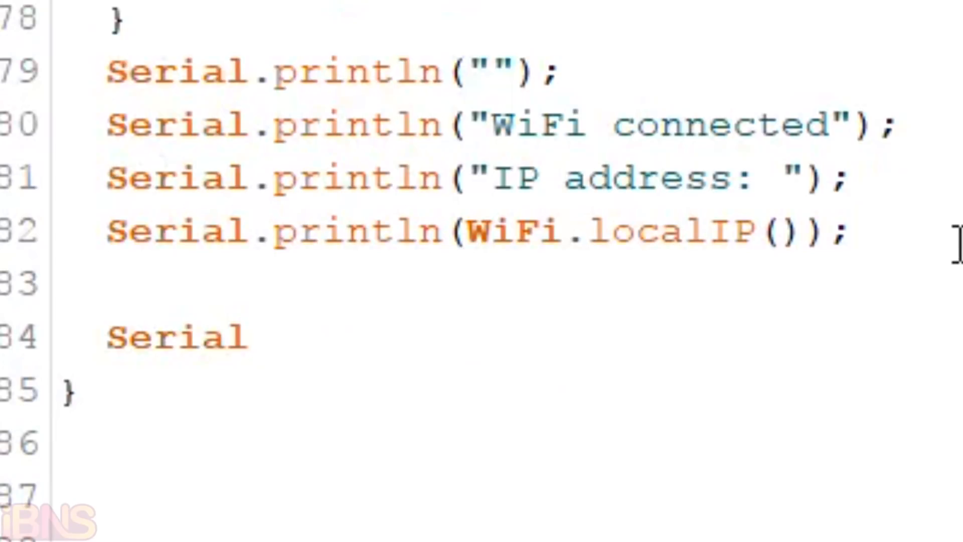
Add Serial.println("Subscribe :)"); as the final line of setup()
{"action": "type", "text": ".prin"}
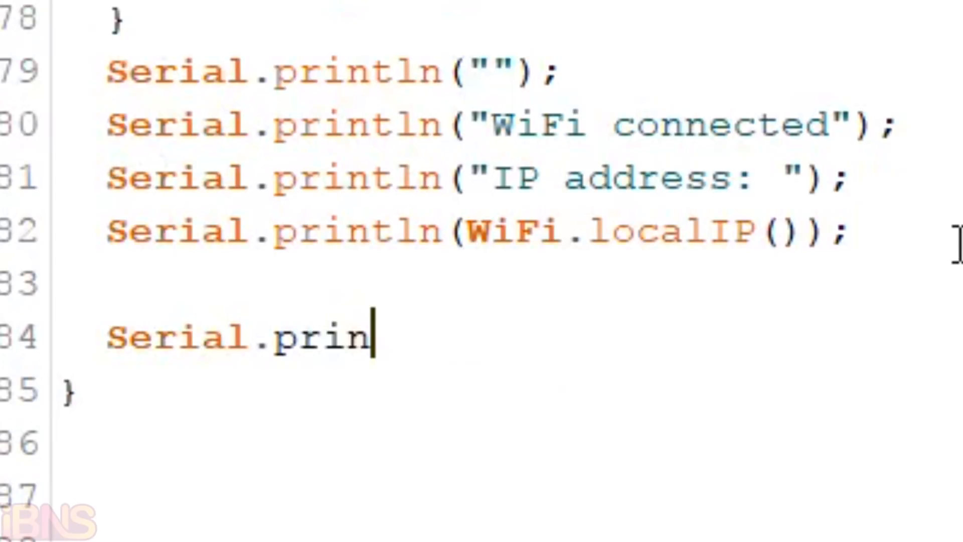
{"action": "type", "text": "tln"}
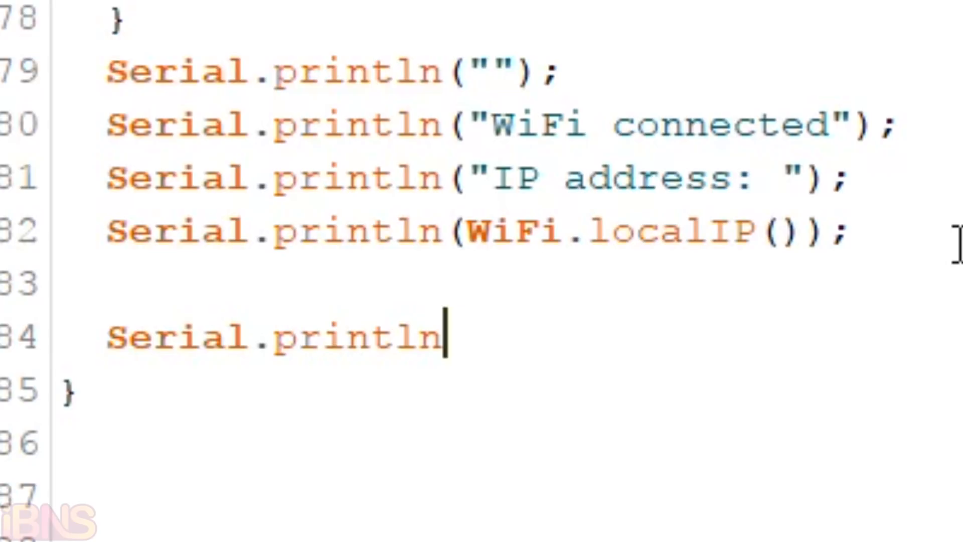
{"action": "type", "text": "(\"Subsc"}
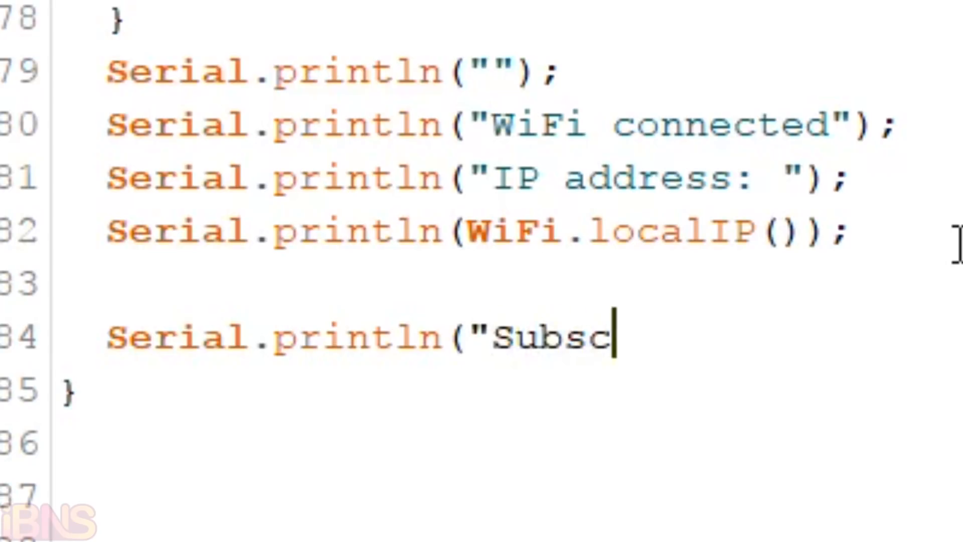
{"action": "type", "text": "ribe\""}
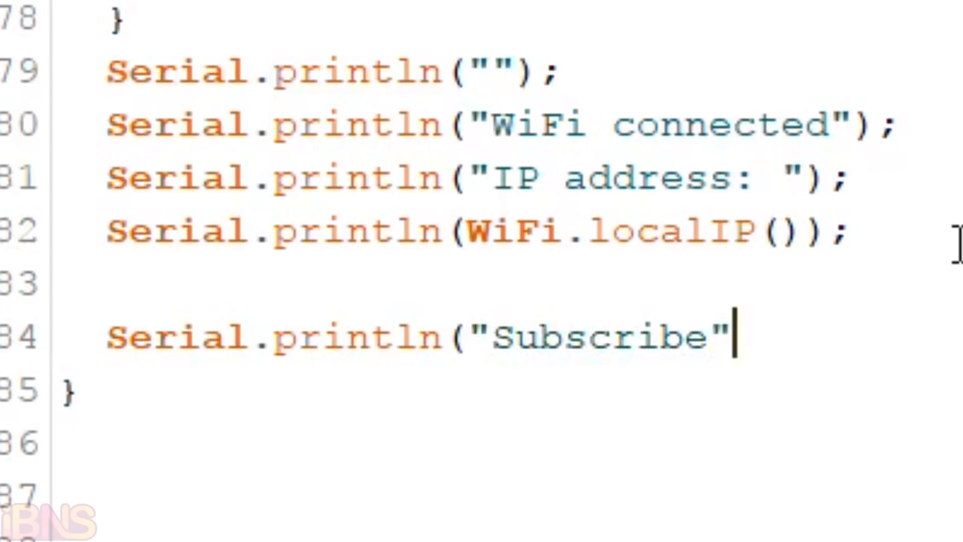
{"action": "type", "text": ":)"}
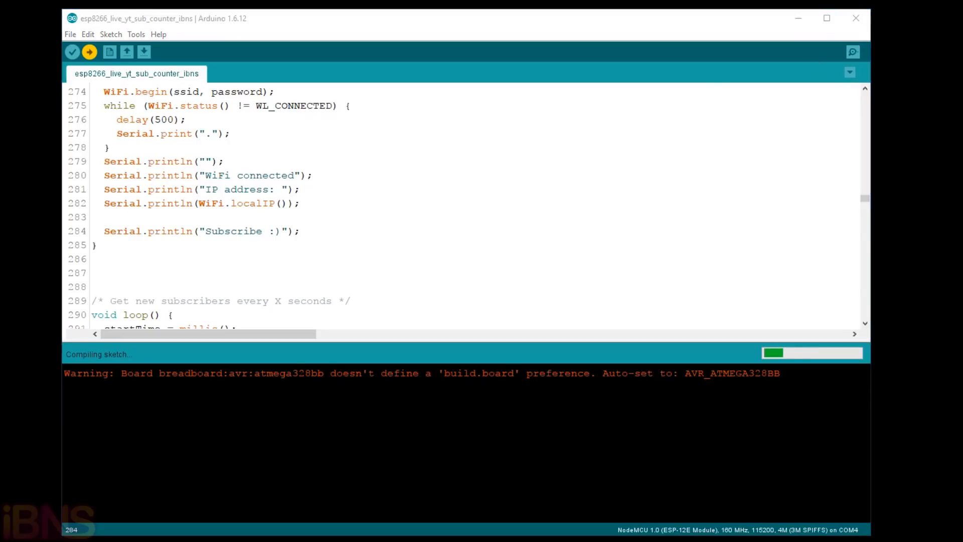
Compile and upload the subscriber counter sketch to the NodeMCU board
{"action": "left_click", "coordinate": [853, 52]}
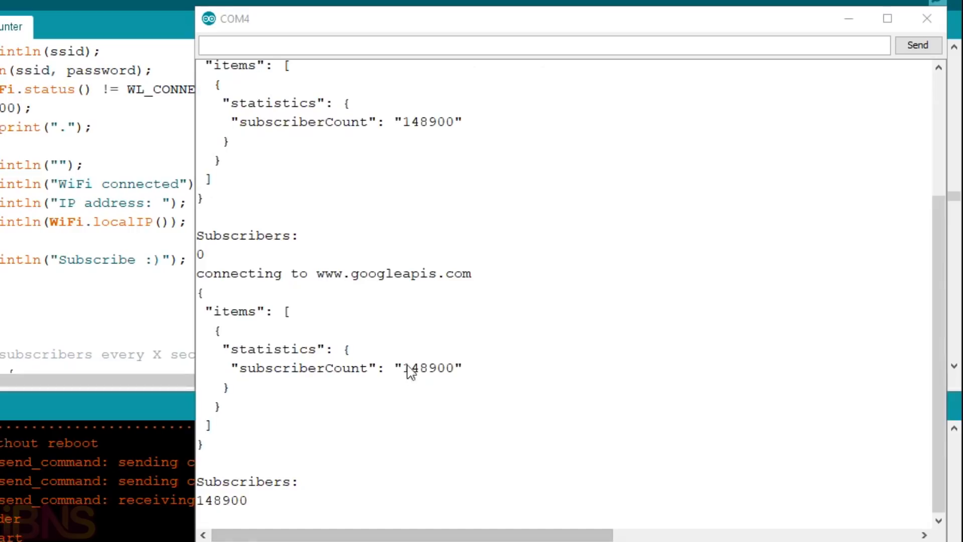
Select the subscriberCount value 148900 in the COM4 serial monitor output
{"action": "double_click", "coordinate": [429, 368]}
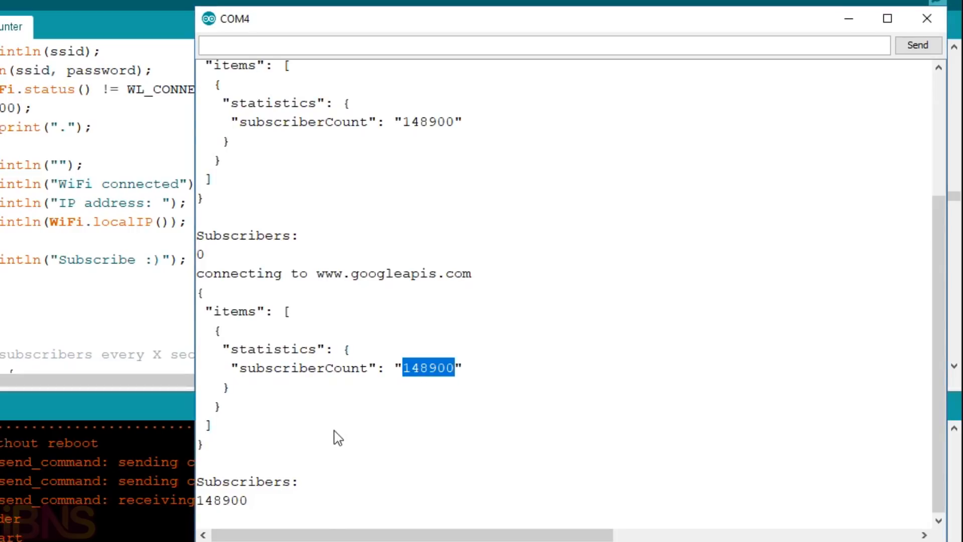